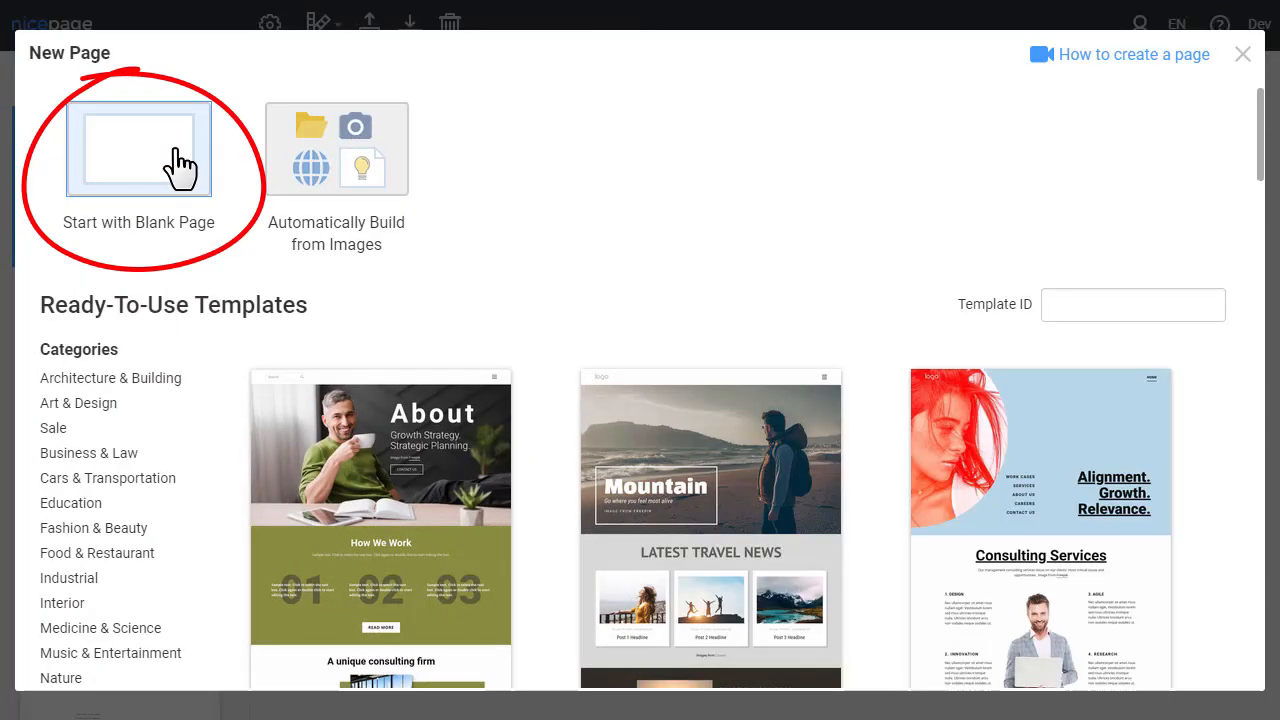
Start a blank page, add an empty Blank block, and insert a selected button
left_click(138, 148)
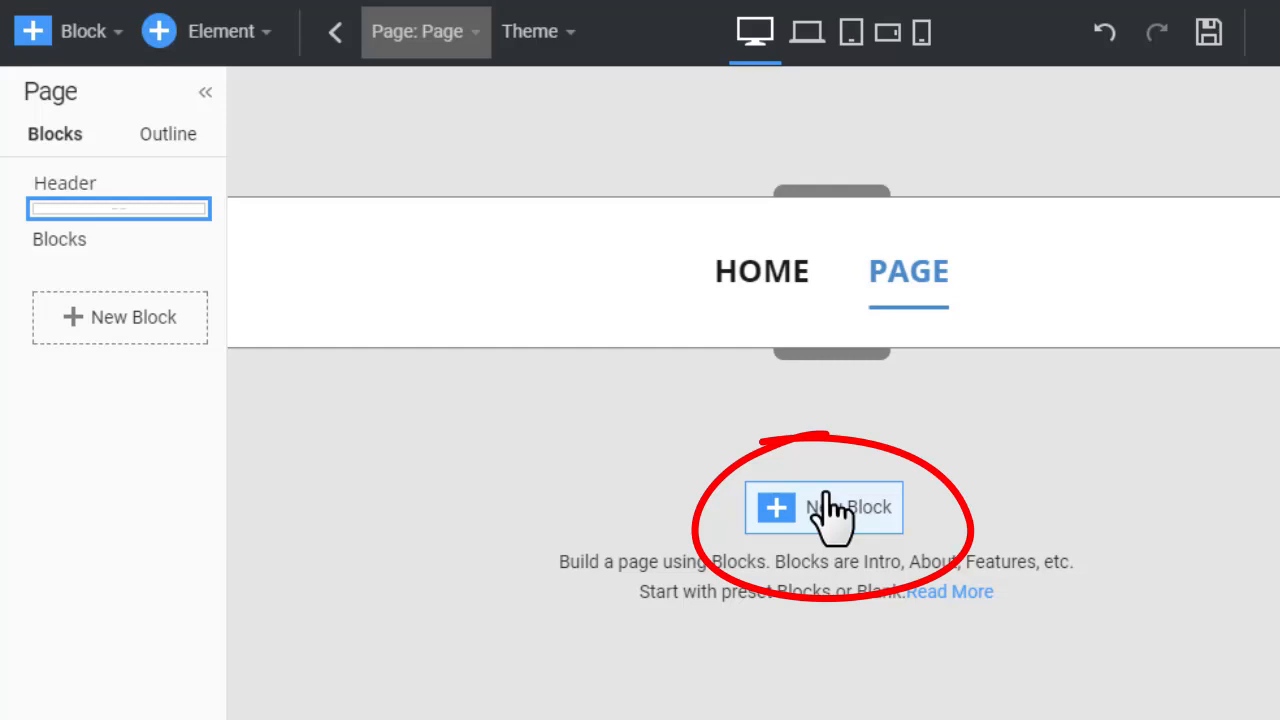
left_click(823, 507)
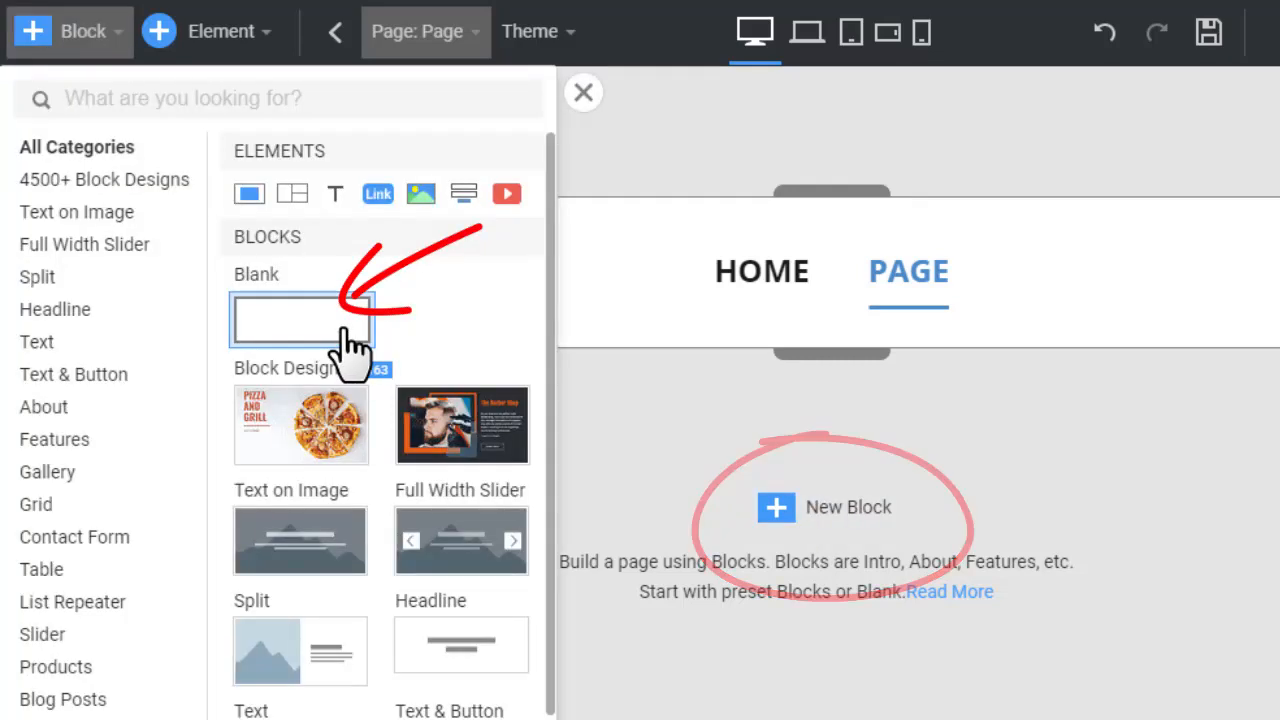
left_click(300, 318)
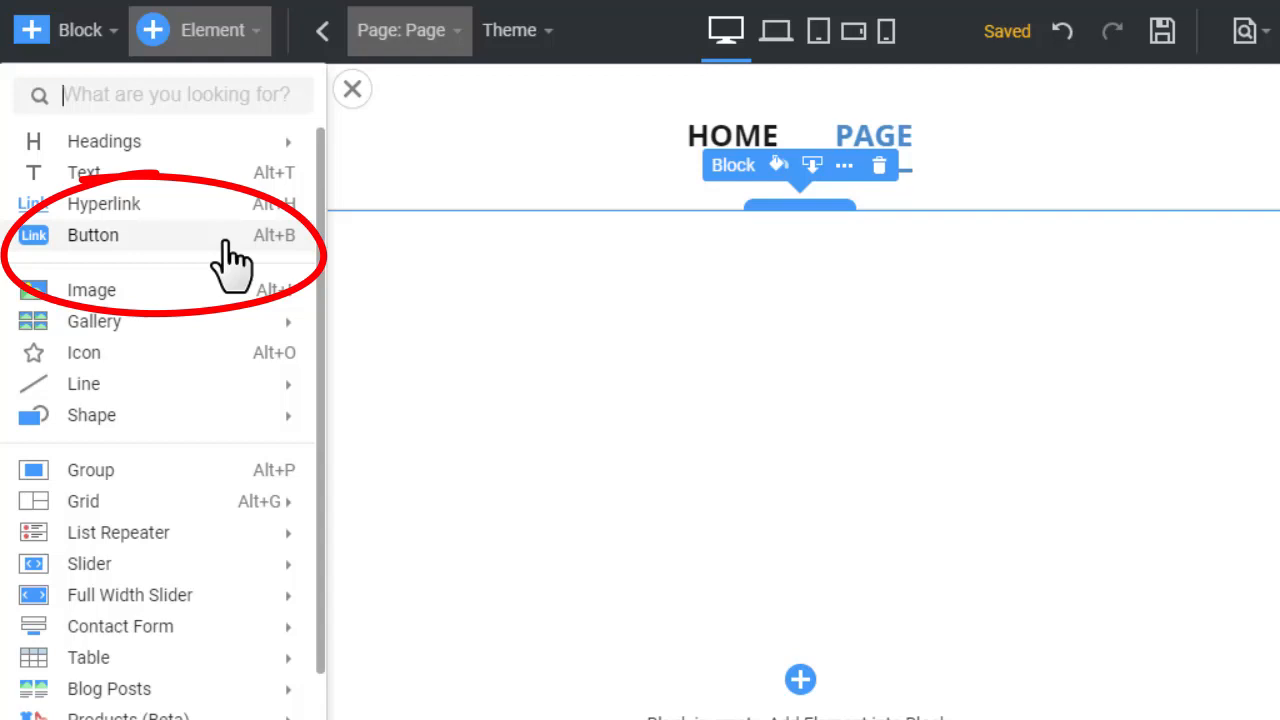
left_click(92, 235)
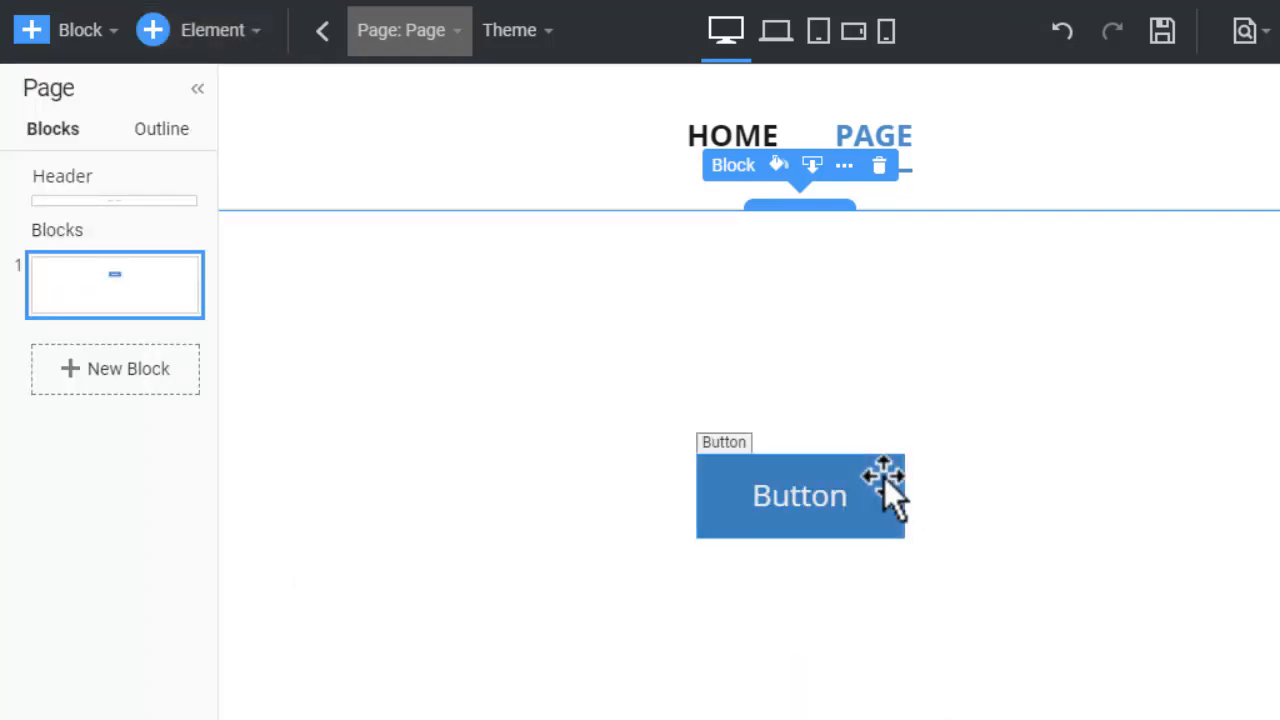
left_click(799, 495)
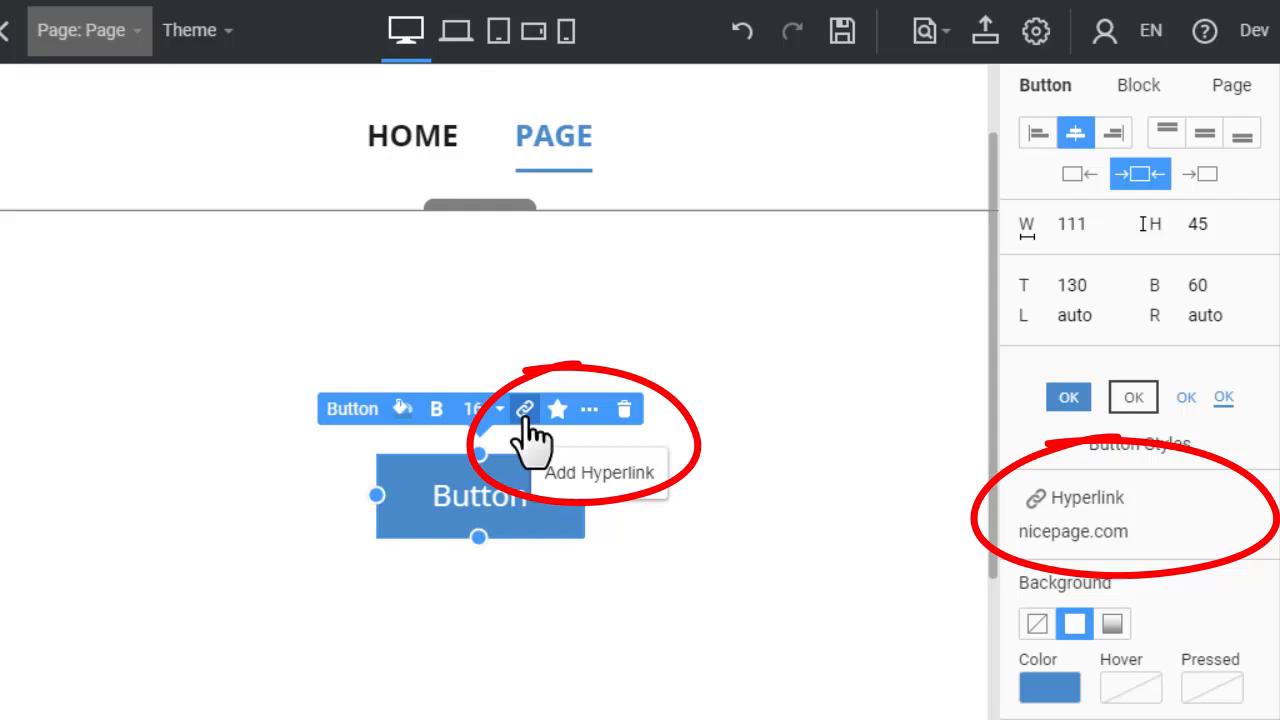
Set the button's hyperlink to File | PDF using the uploaded sample.pdf
left_click(524, 408)
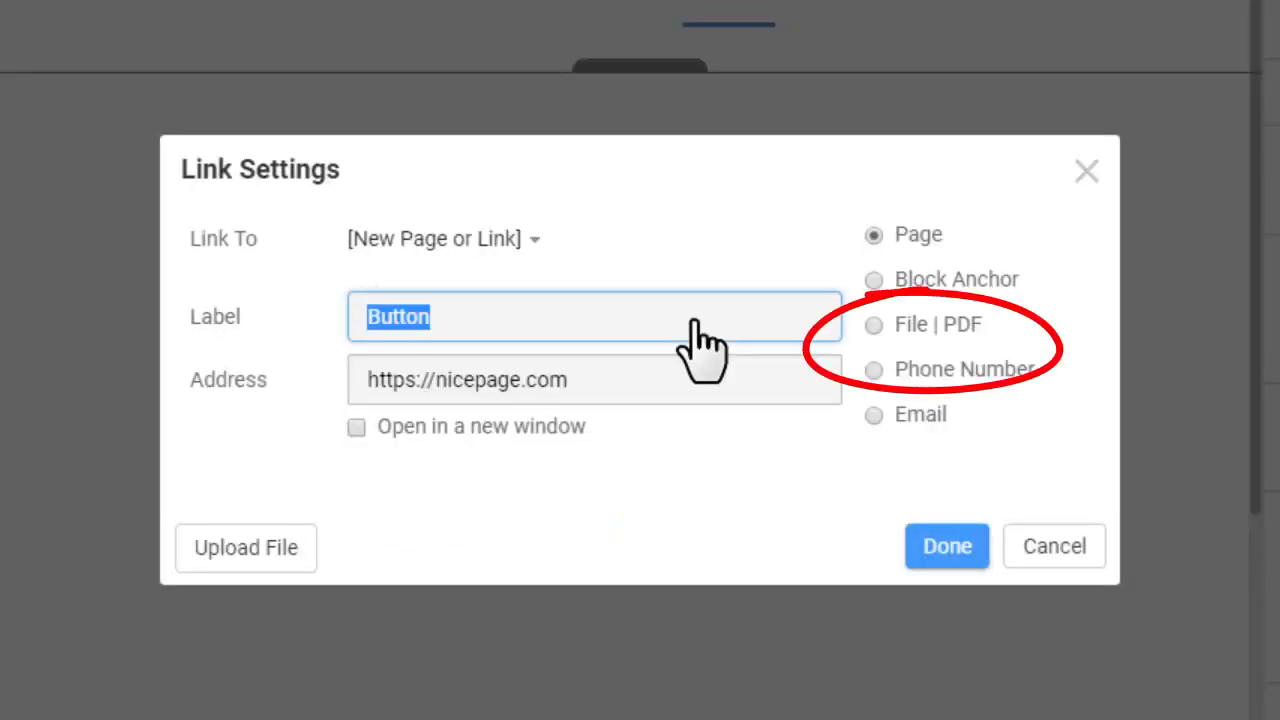
left_click(873, 323)
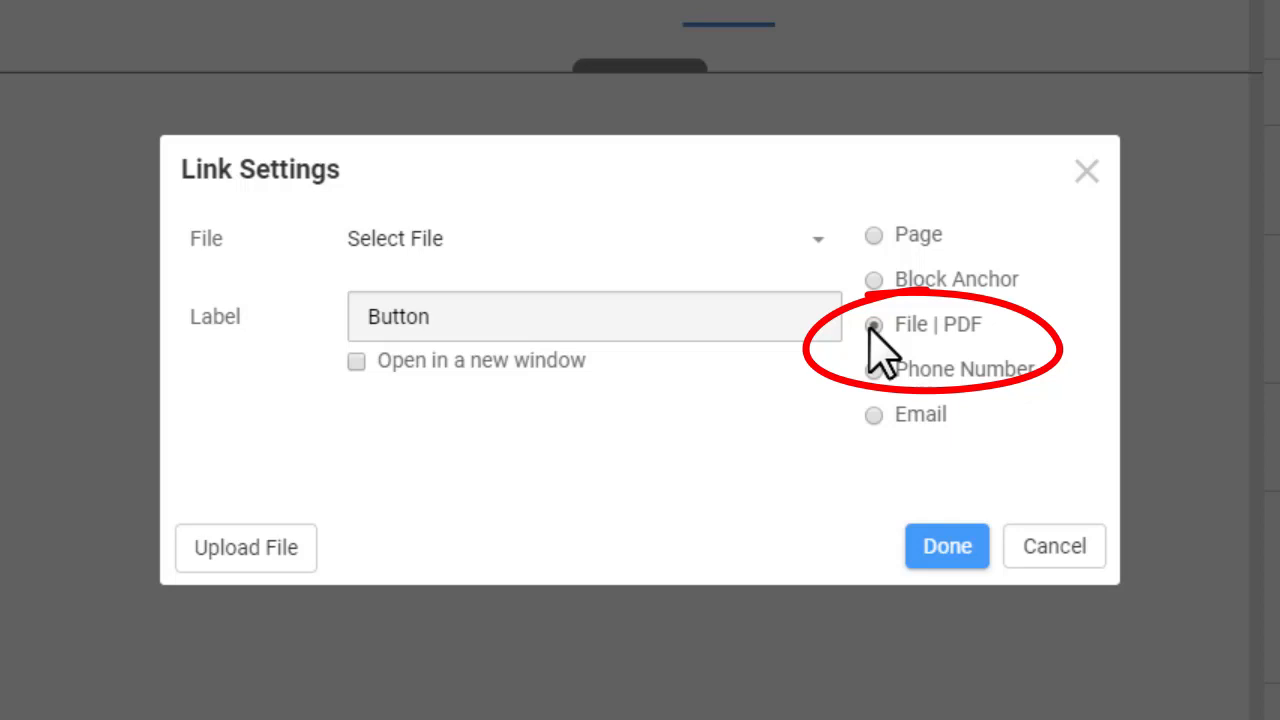
left_click(873, 323)
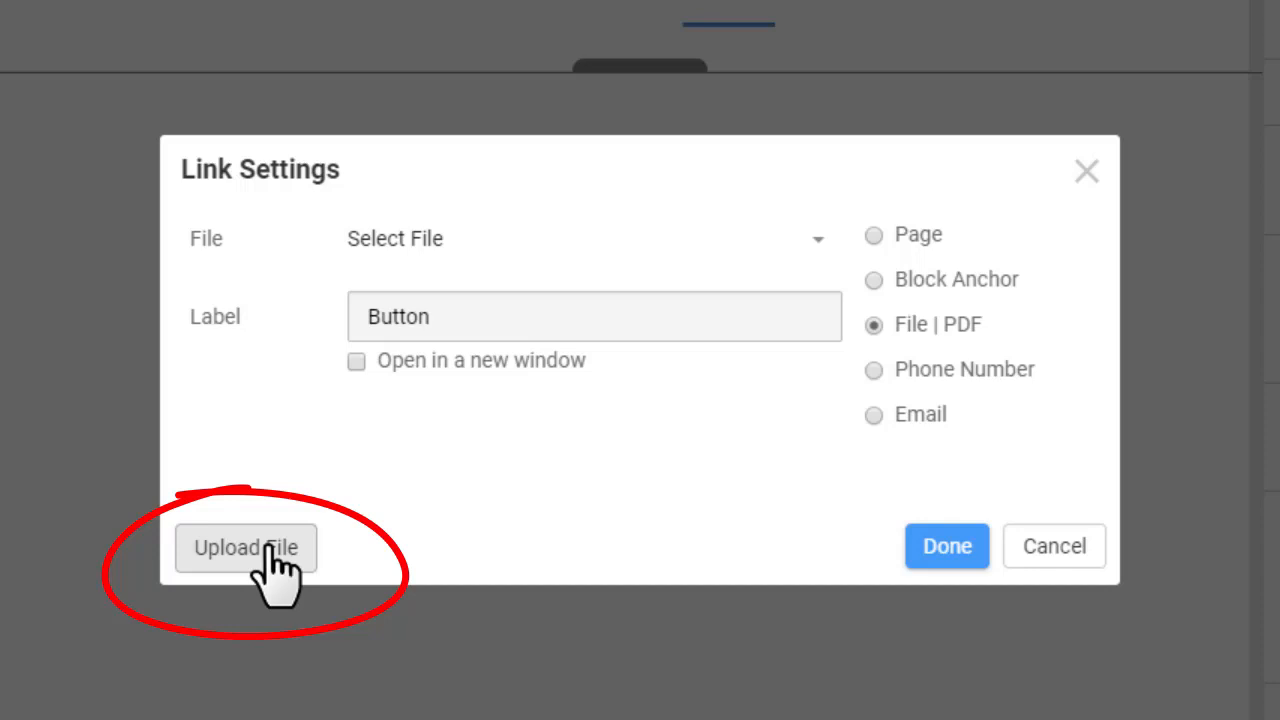
left_click(245, 548)
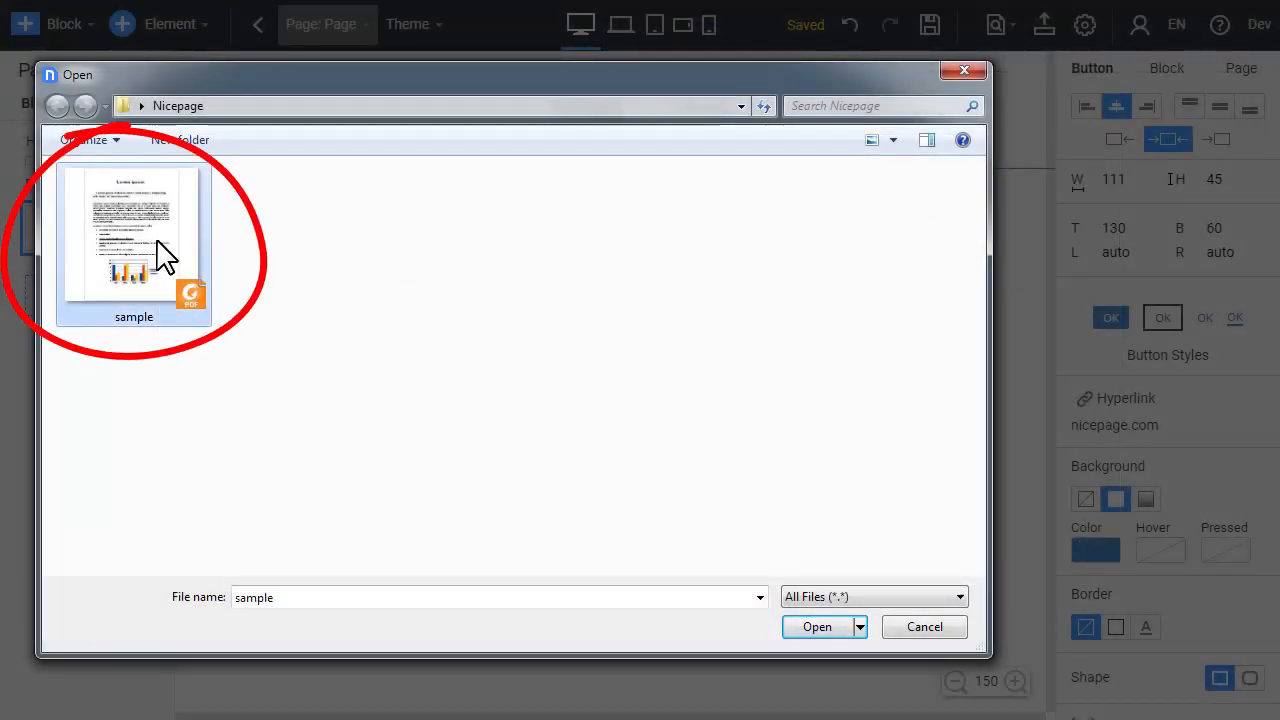
mouse_move(735, 552)
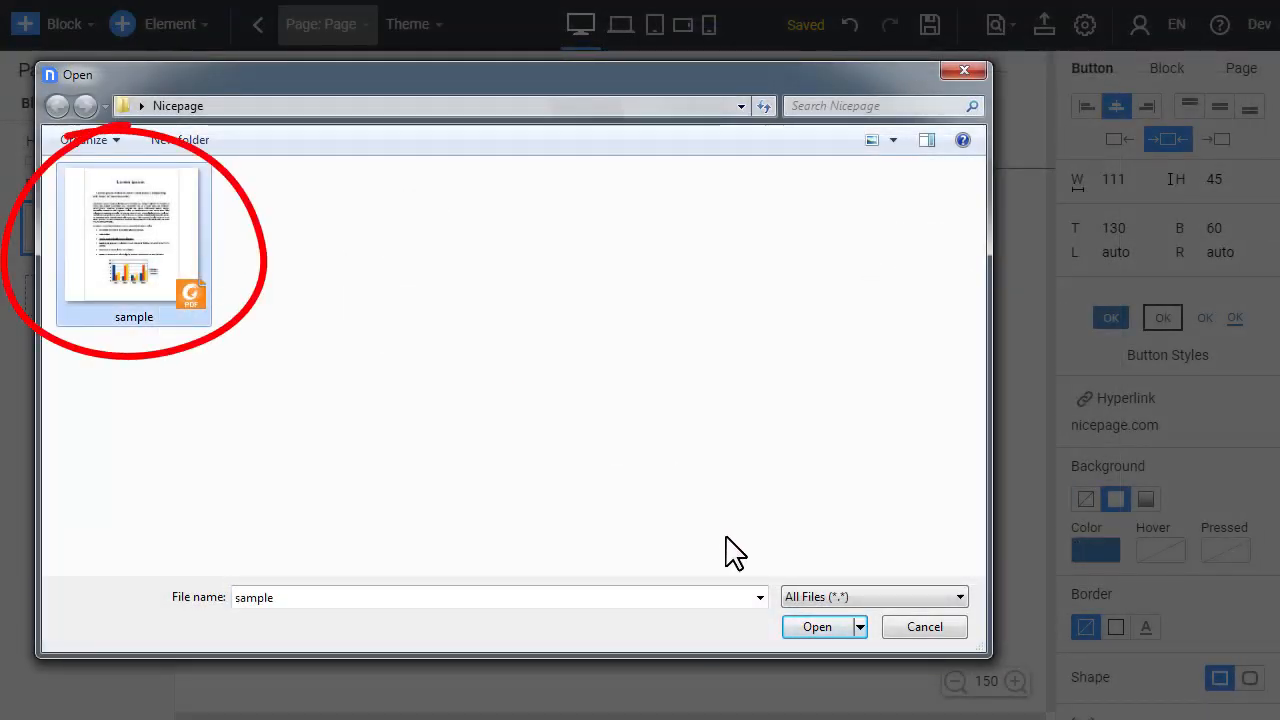
left_click(817, 627)
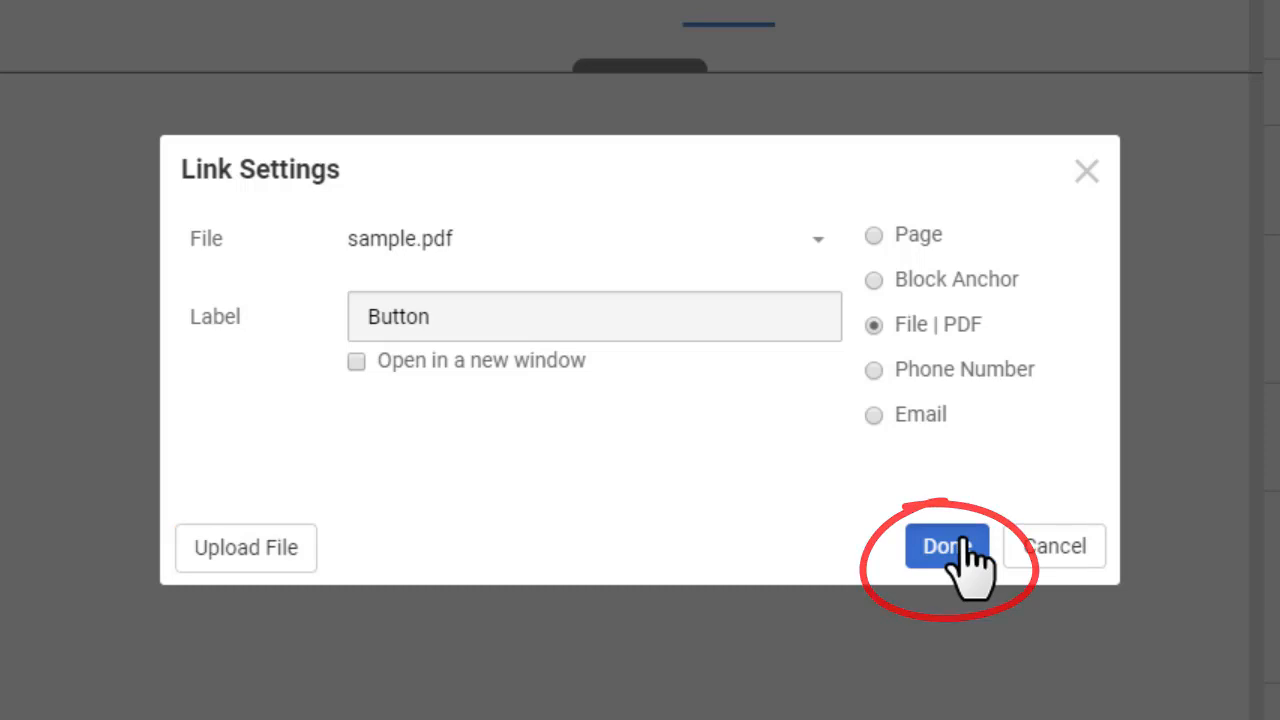
left_click(945, 546)
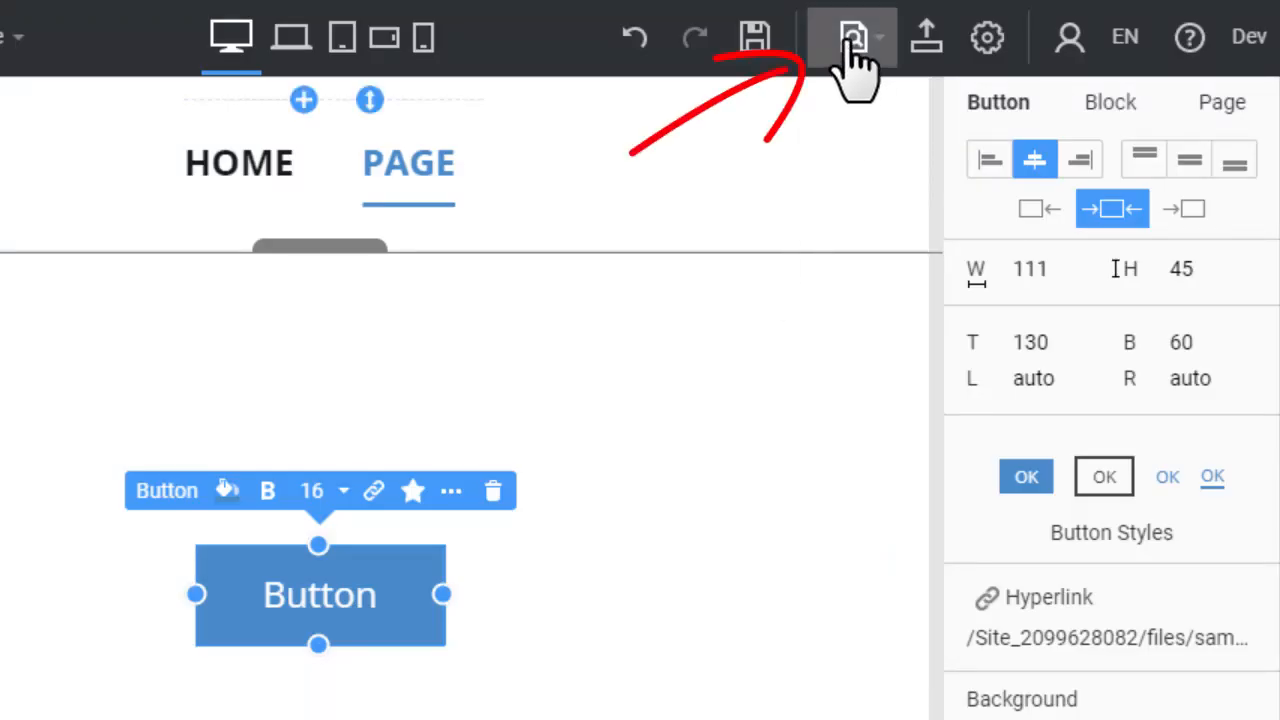
Preview the page in Chrome and click the button to open sample.pdf
left_click(851, 37)
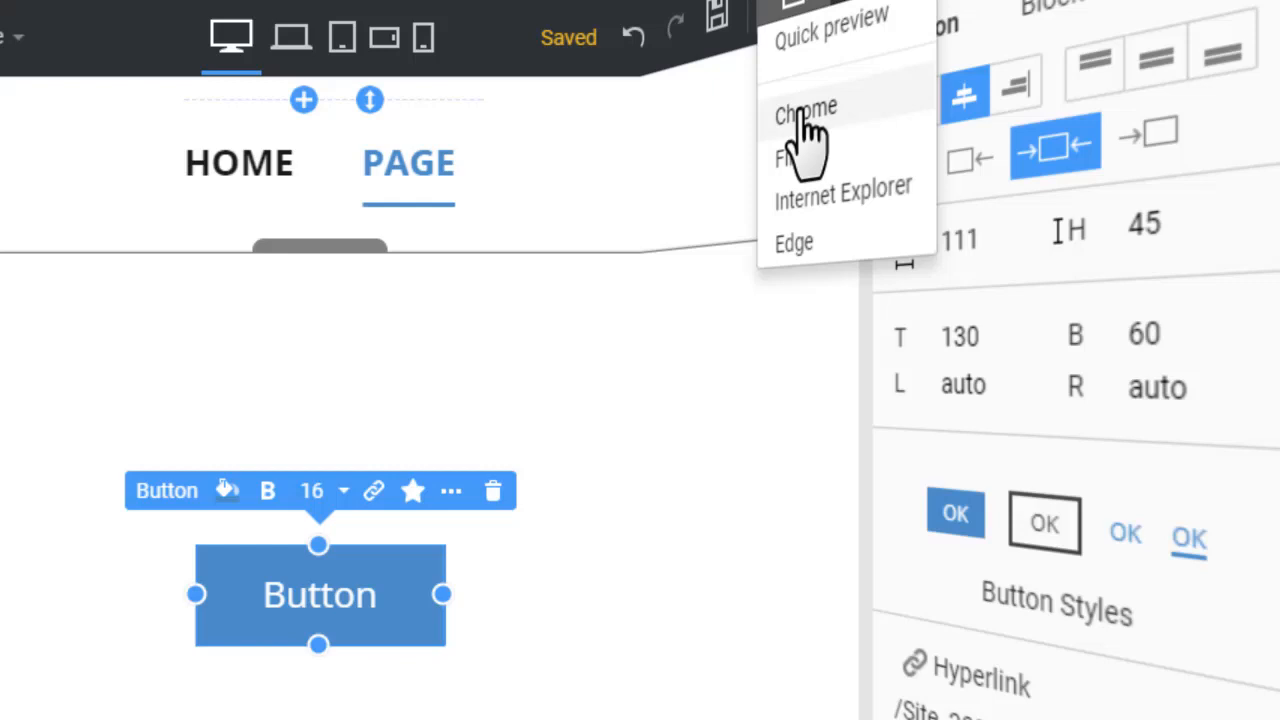
left_click(805, 107)
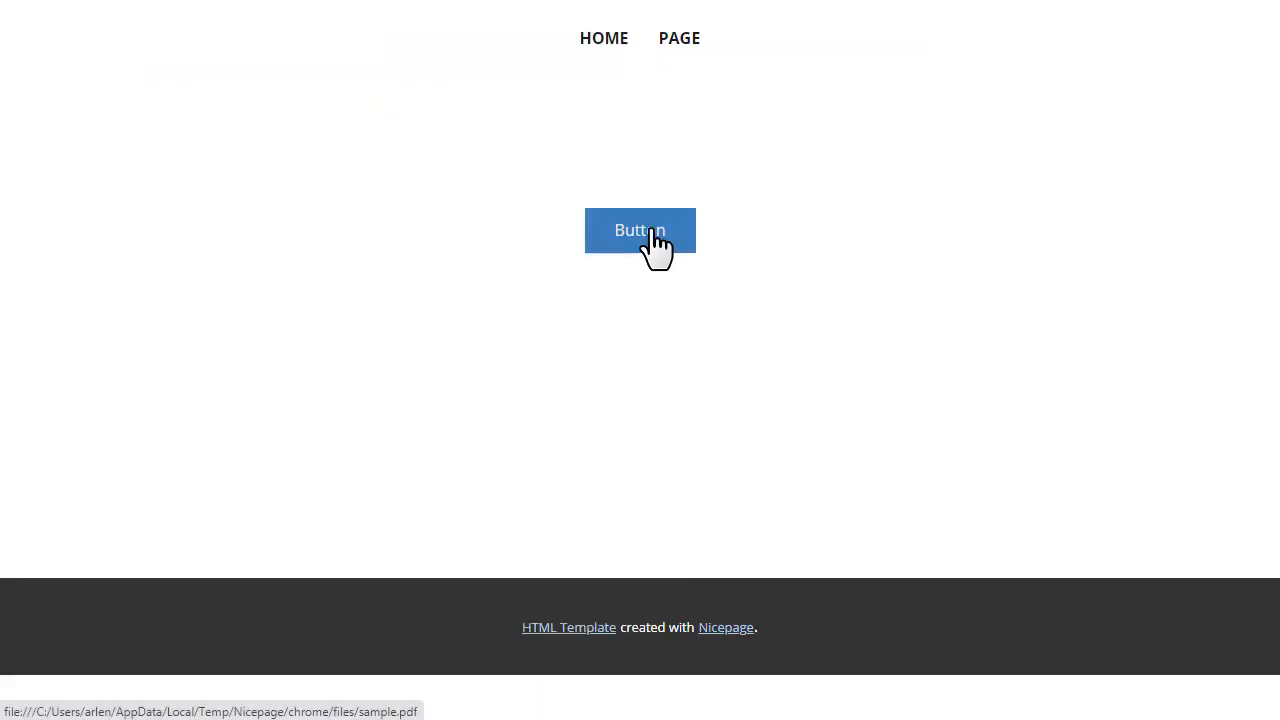
left_click(640, 230)
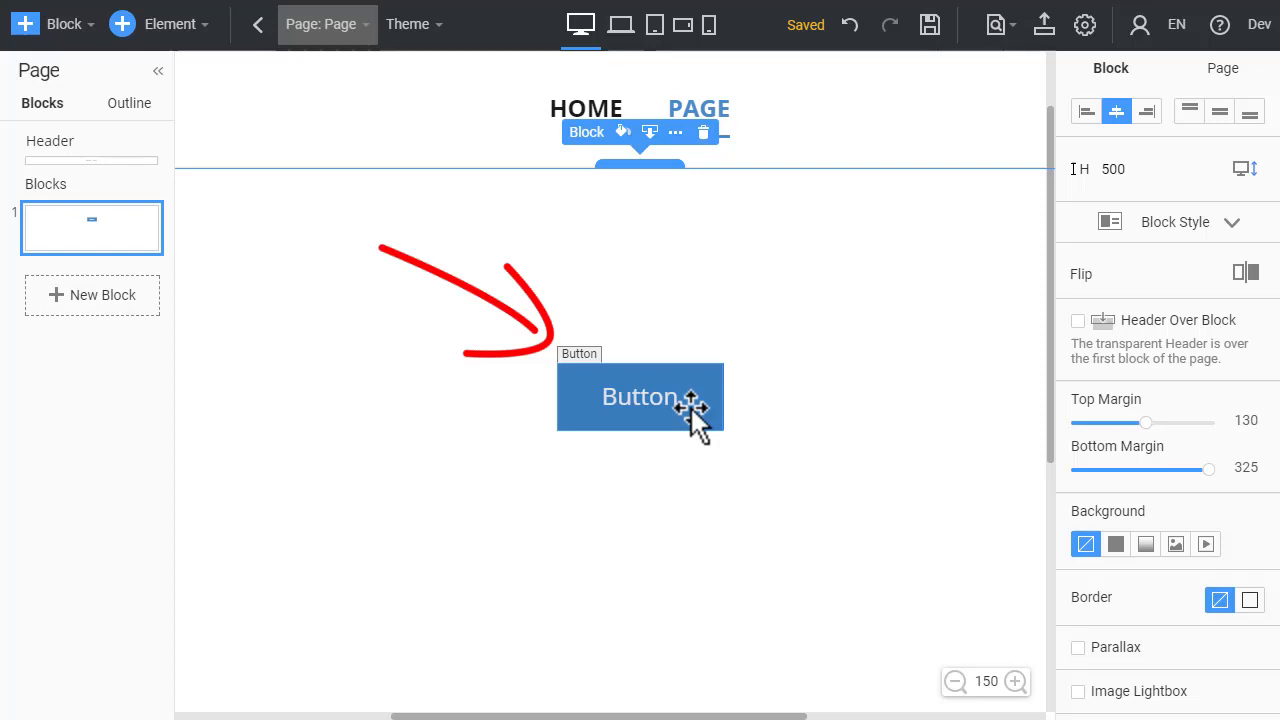
Select the button and open its link settings with the uploaded files list
left_click(639, 396)
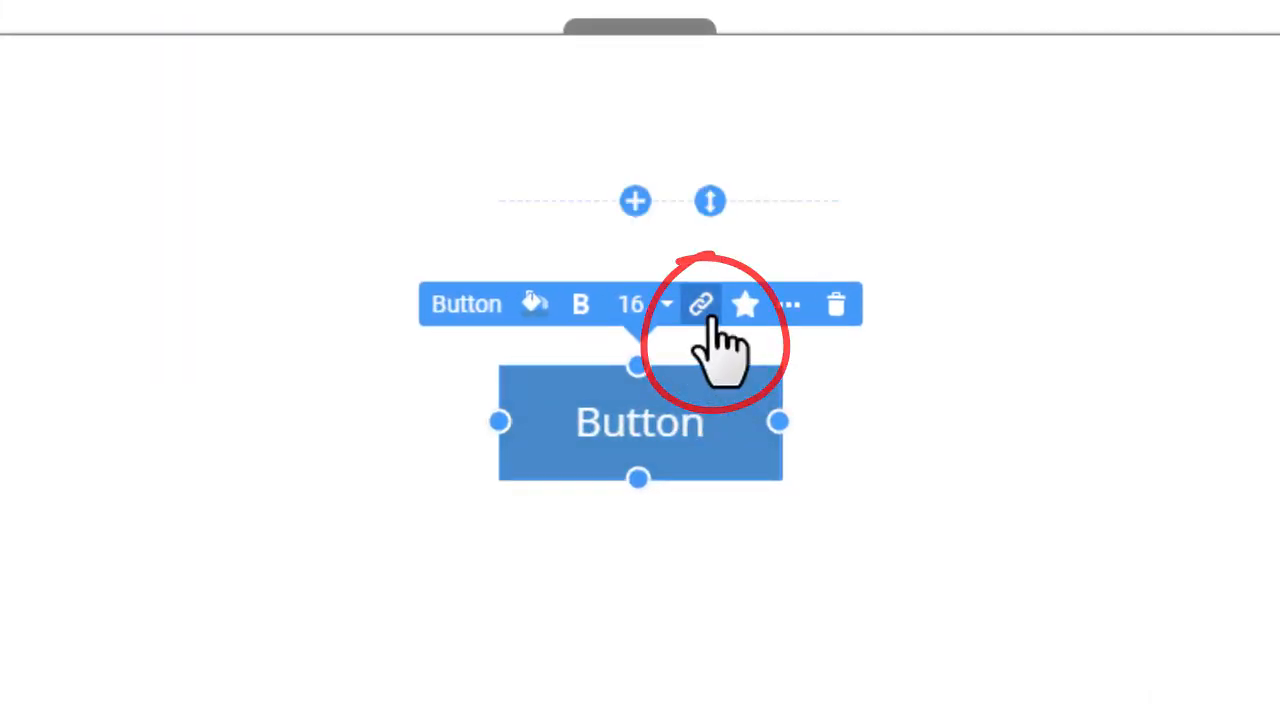
left_click(700, 304)
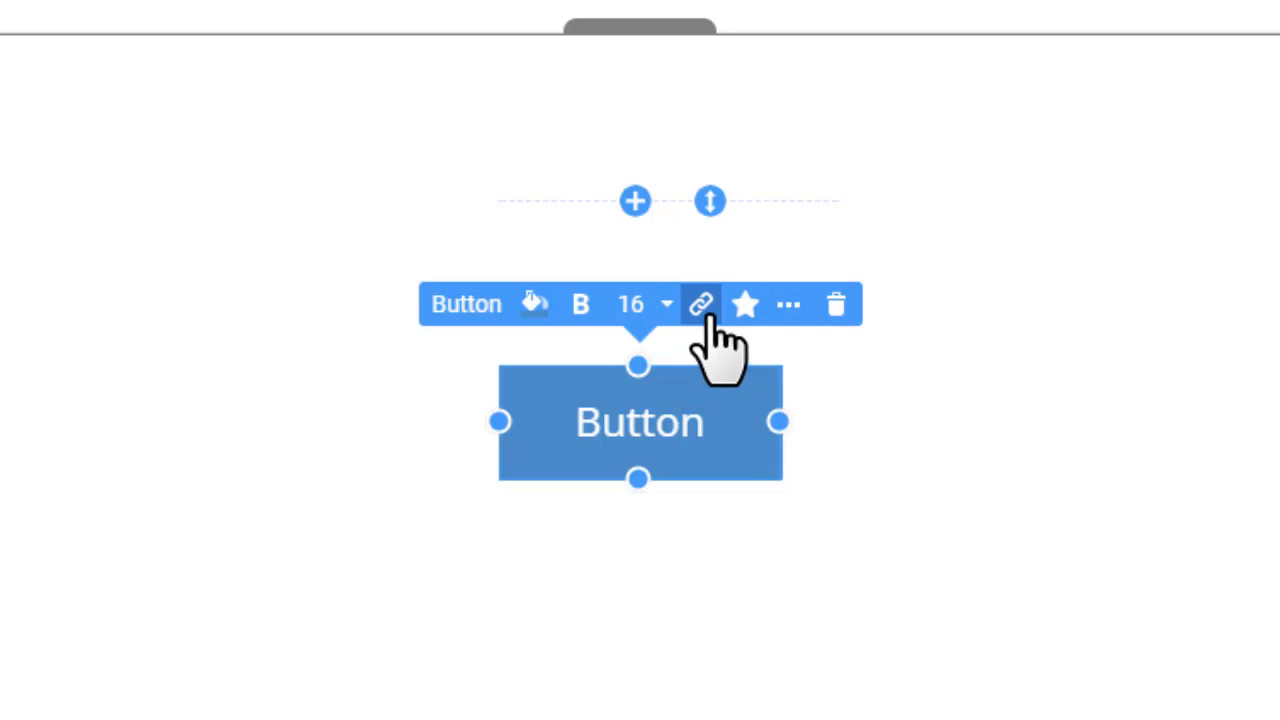
left_click(700, 305)
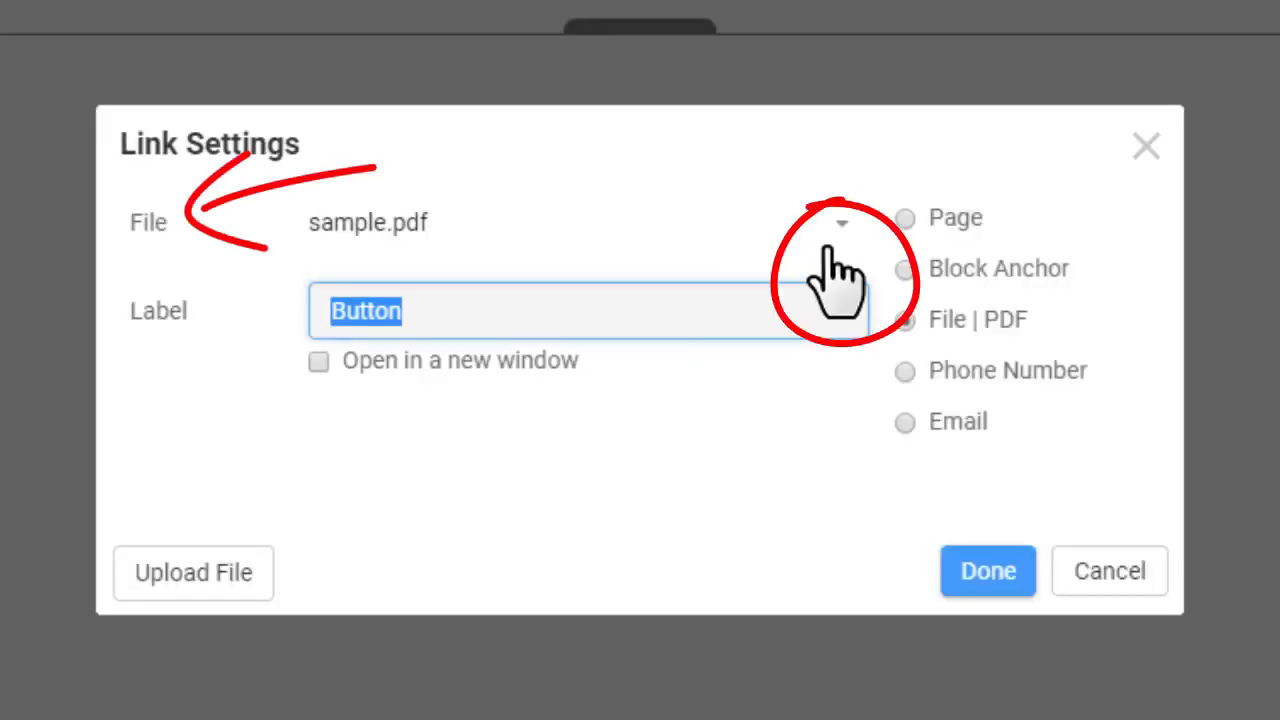
left_click(904, 319)
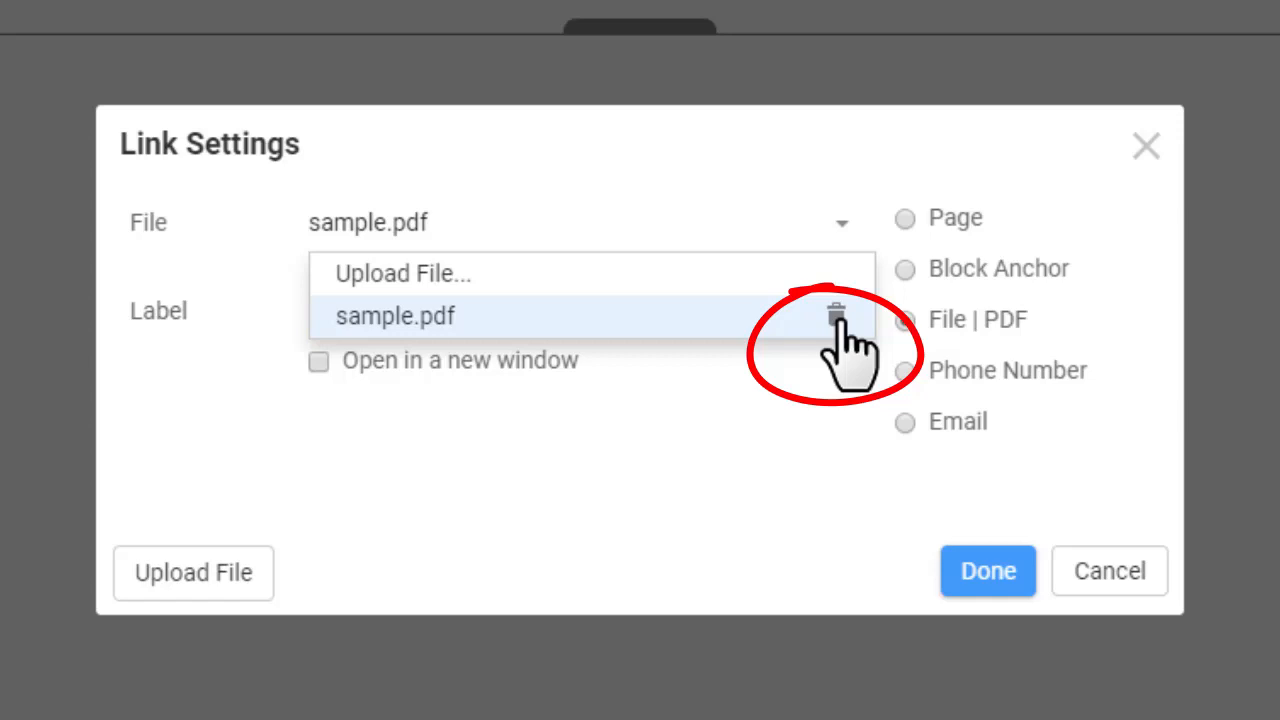
Delete sample.pdf from the file list and confirm with OK
left_click(903, 319)
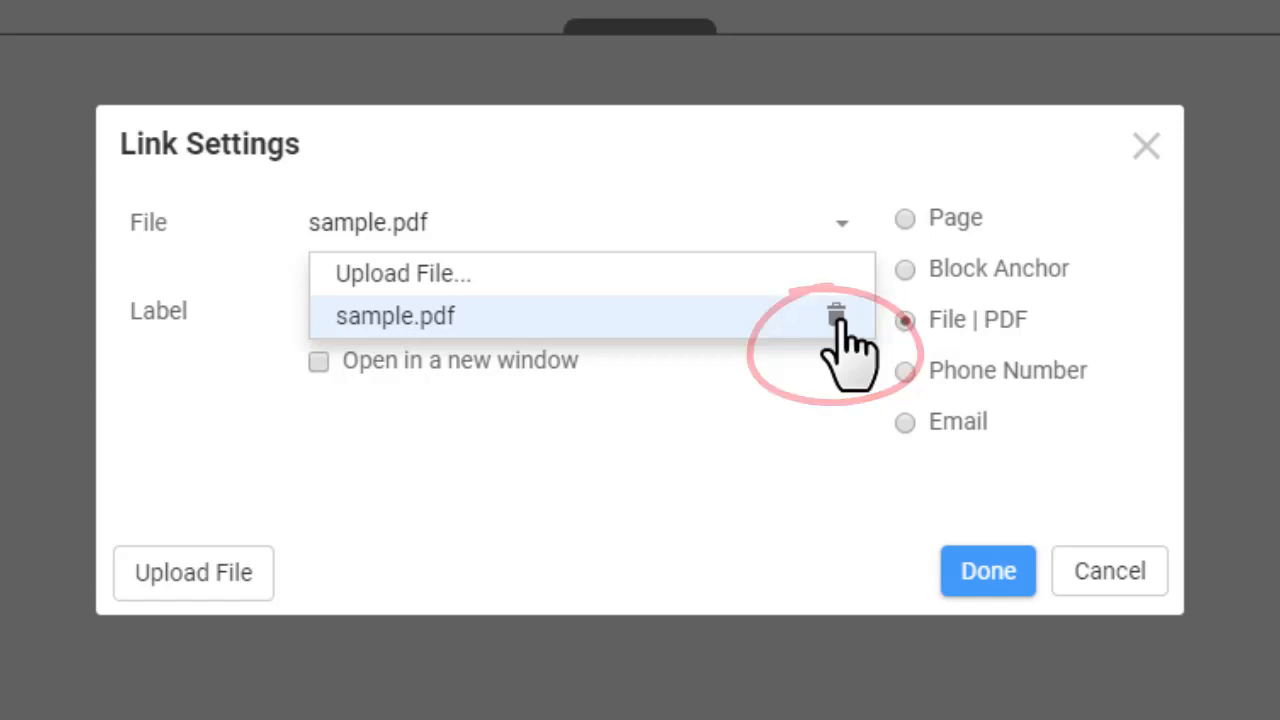
left_click(836, 315)
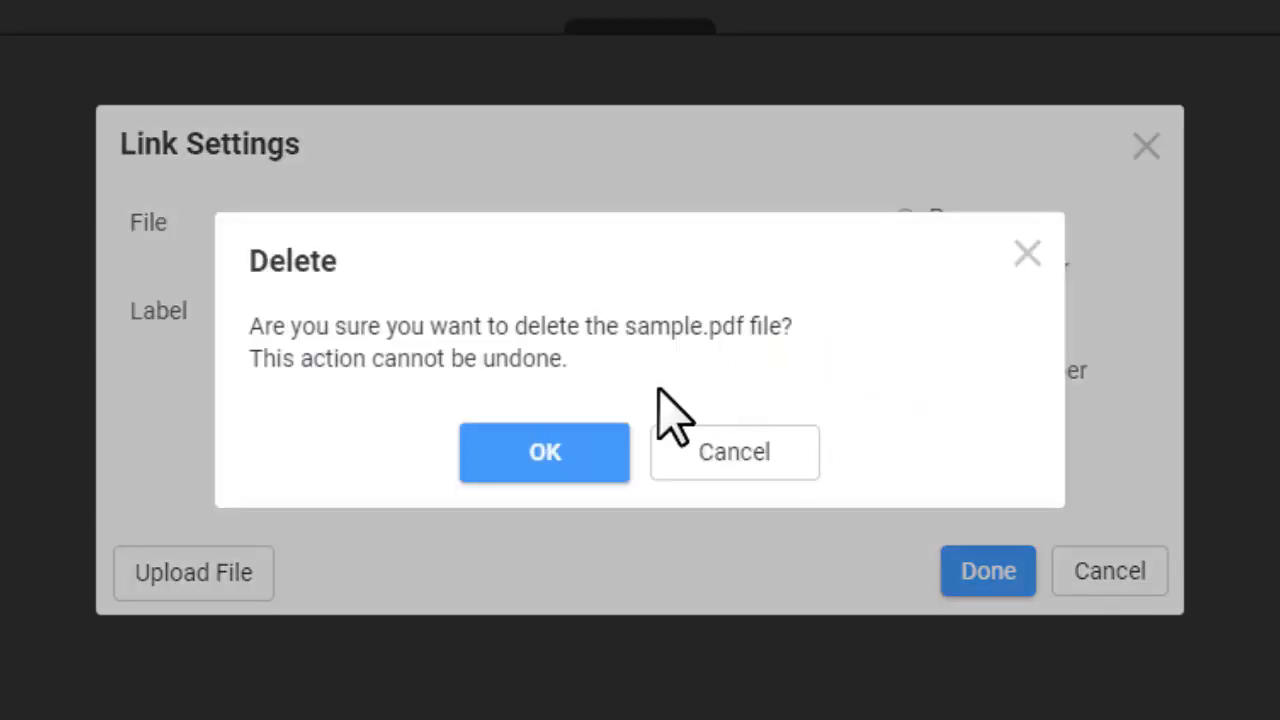
left_click(544, 452)
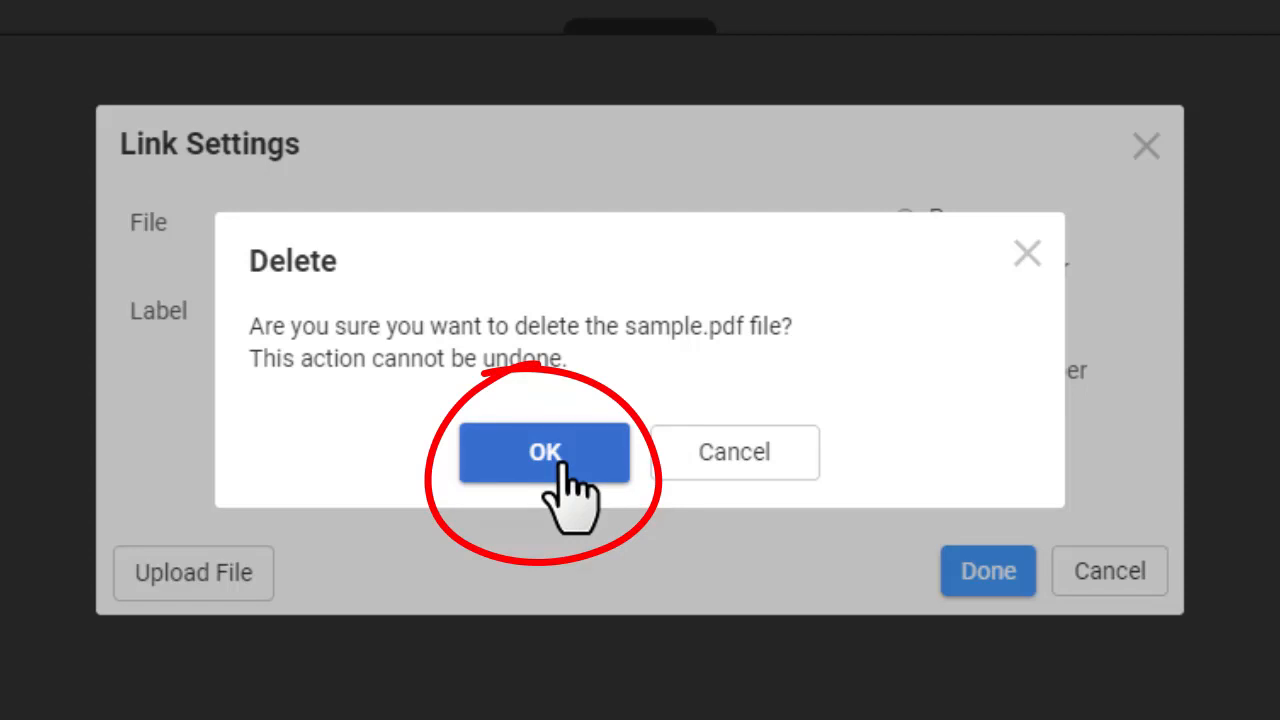
left_click(545, 452)
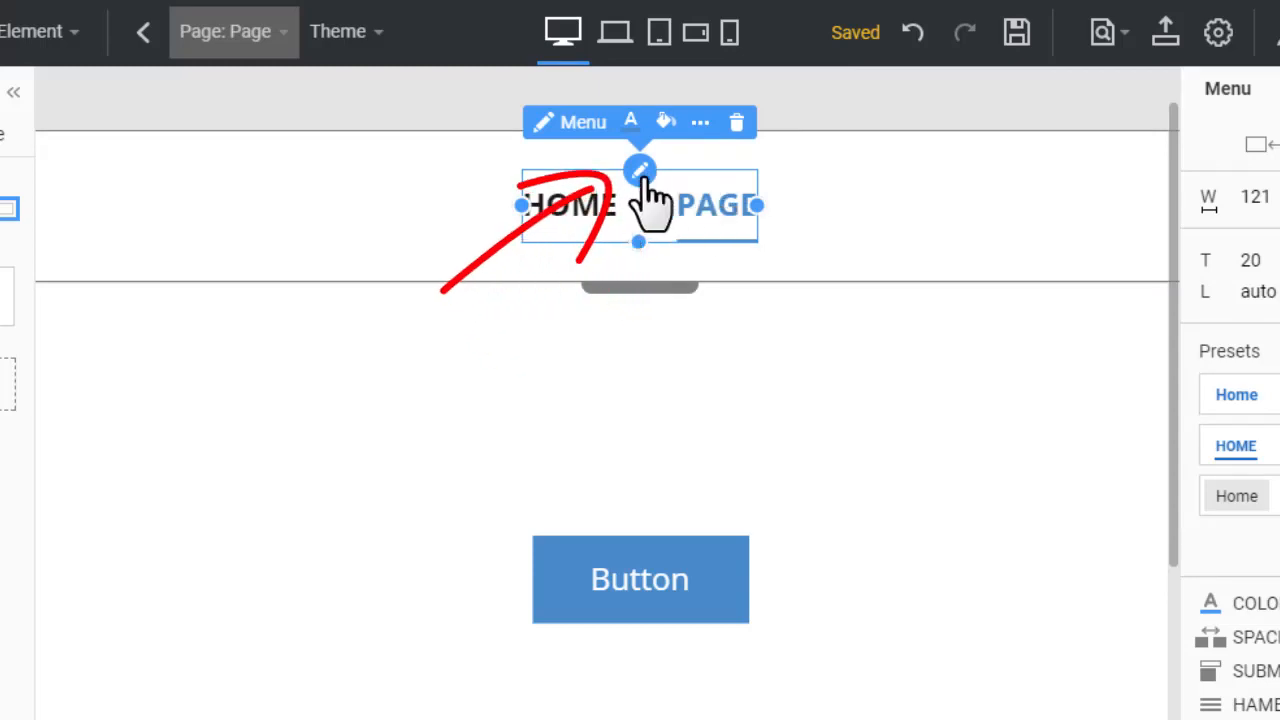
mouse_move(640, 170)
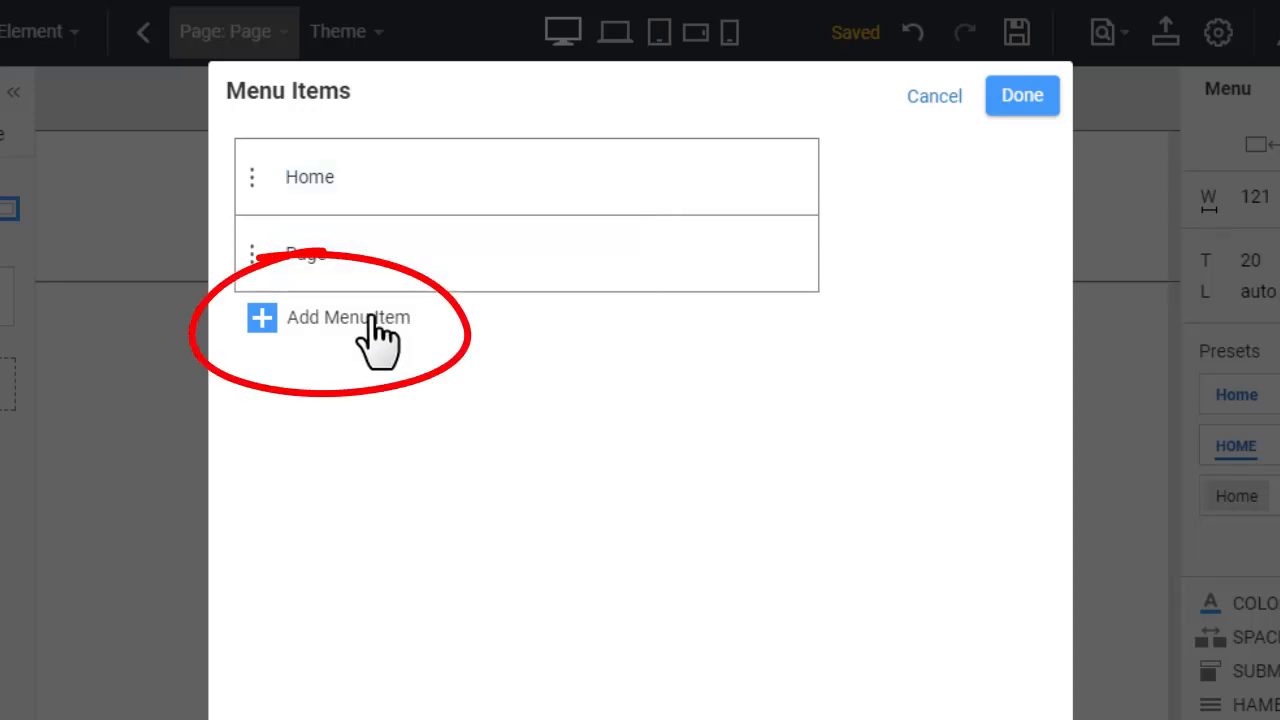
Add an Email menu item labelled 'Send email' linking to info@mywebsit and apply it
left_click(348, 317)
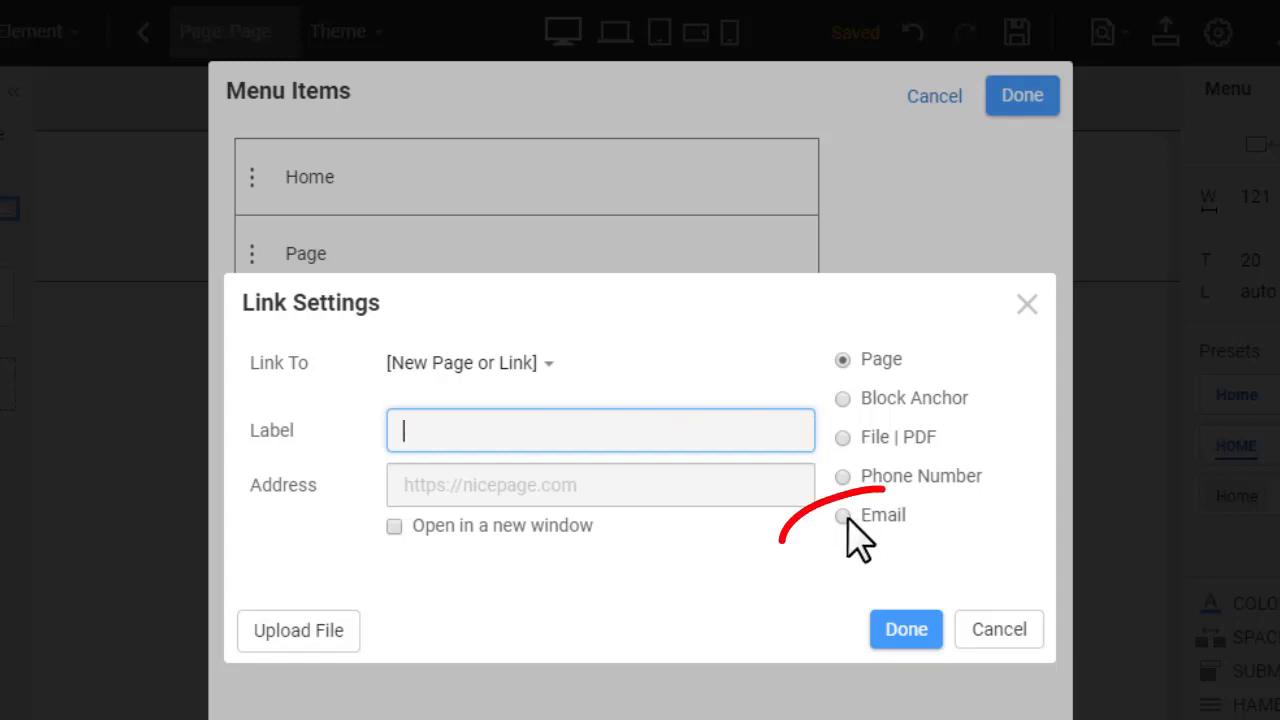
left_click(842, 515)
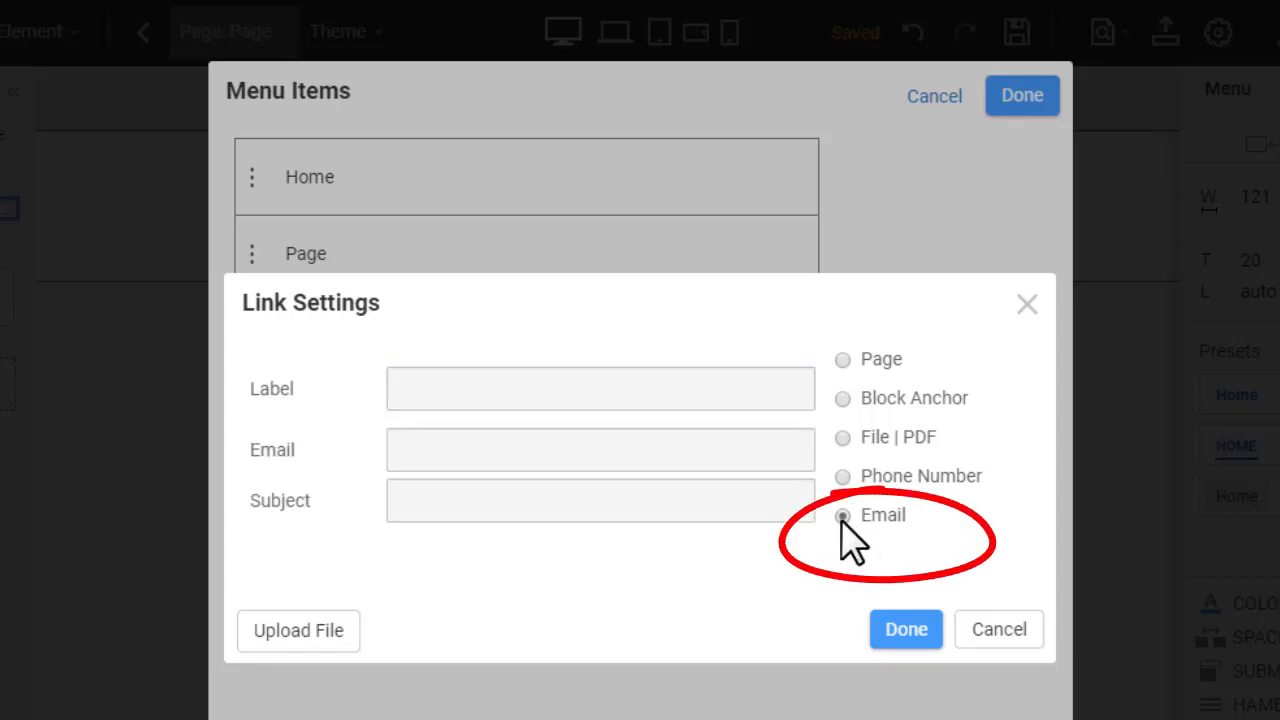
left_click(842, 514)
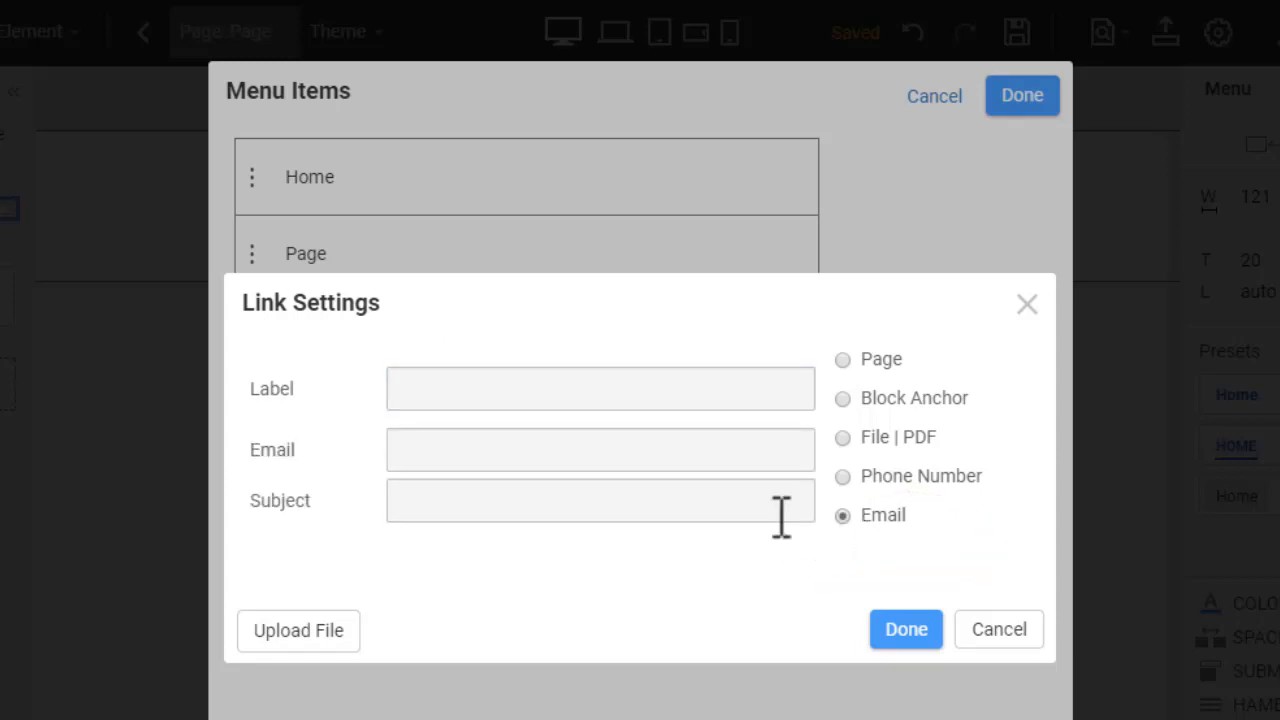
type("Send email")
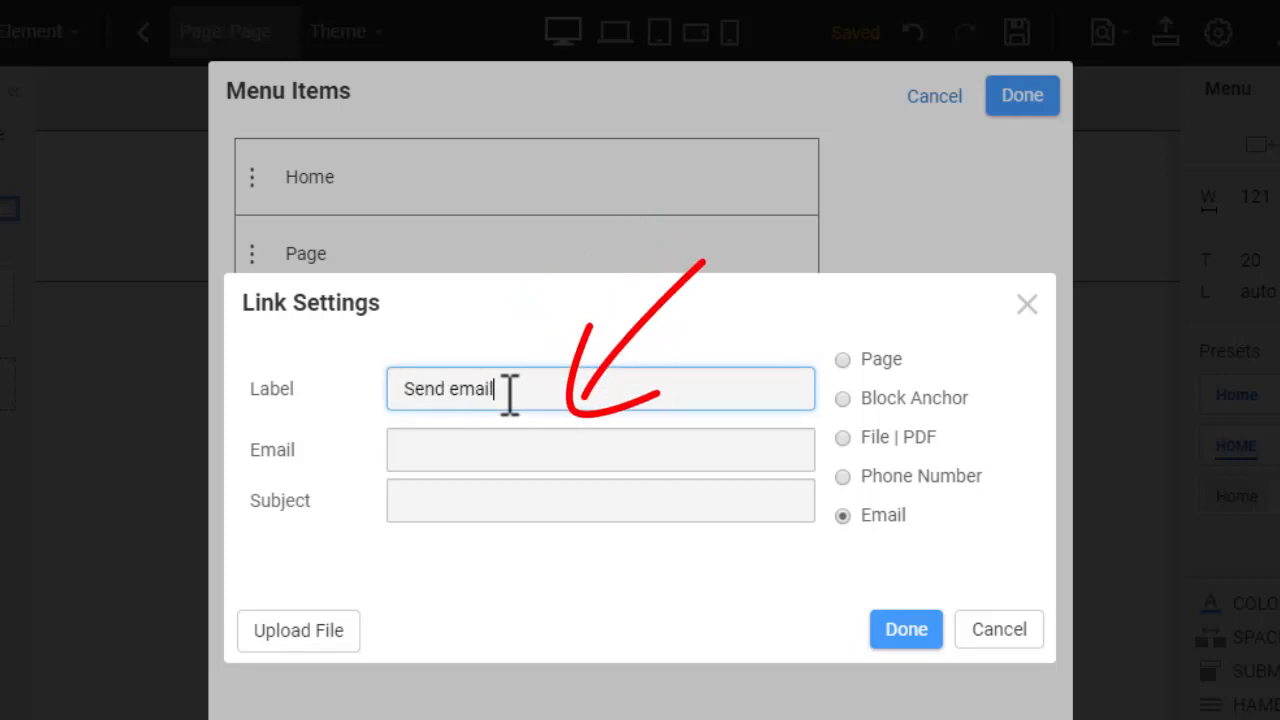
type("info@mywebsite.com")
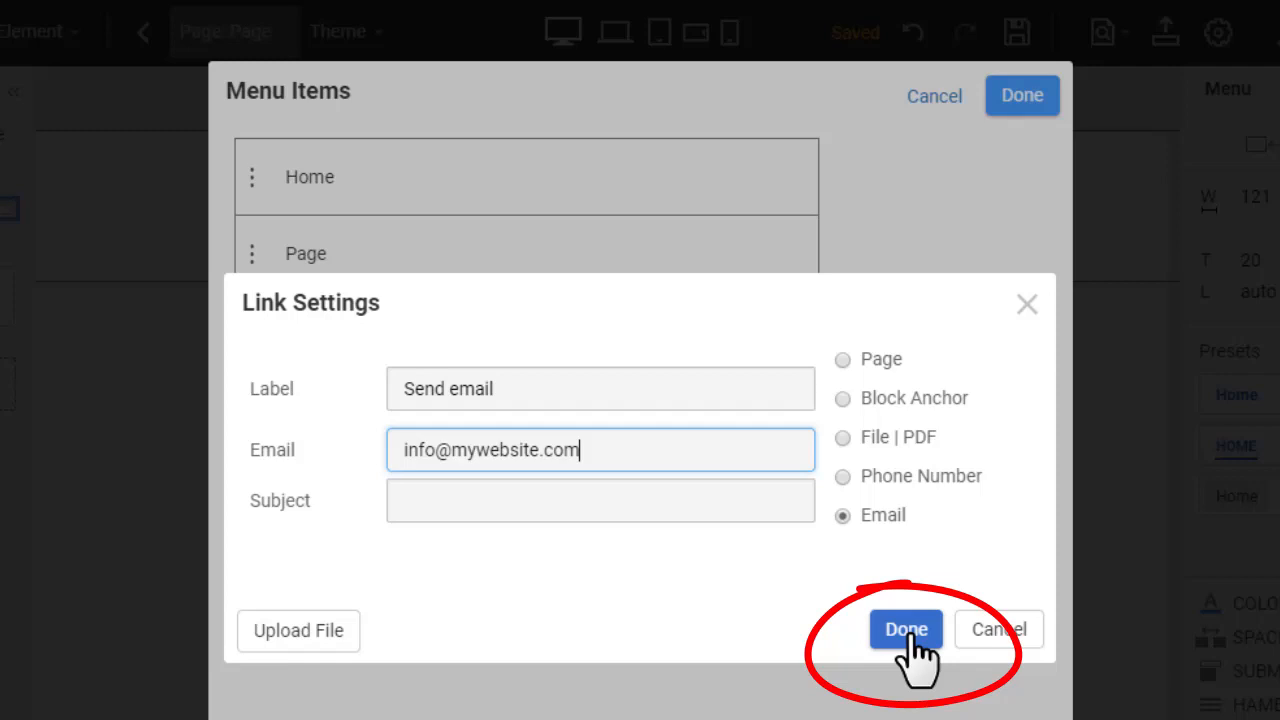
left_click(905, 629)
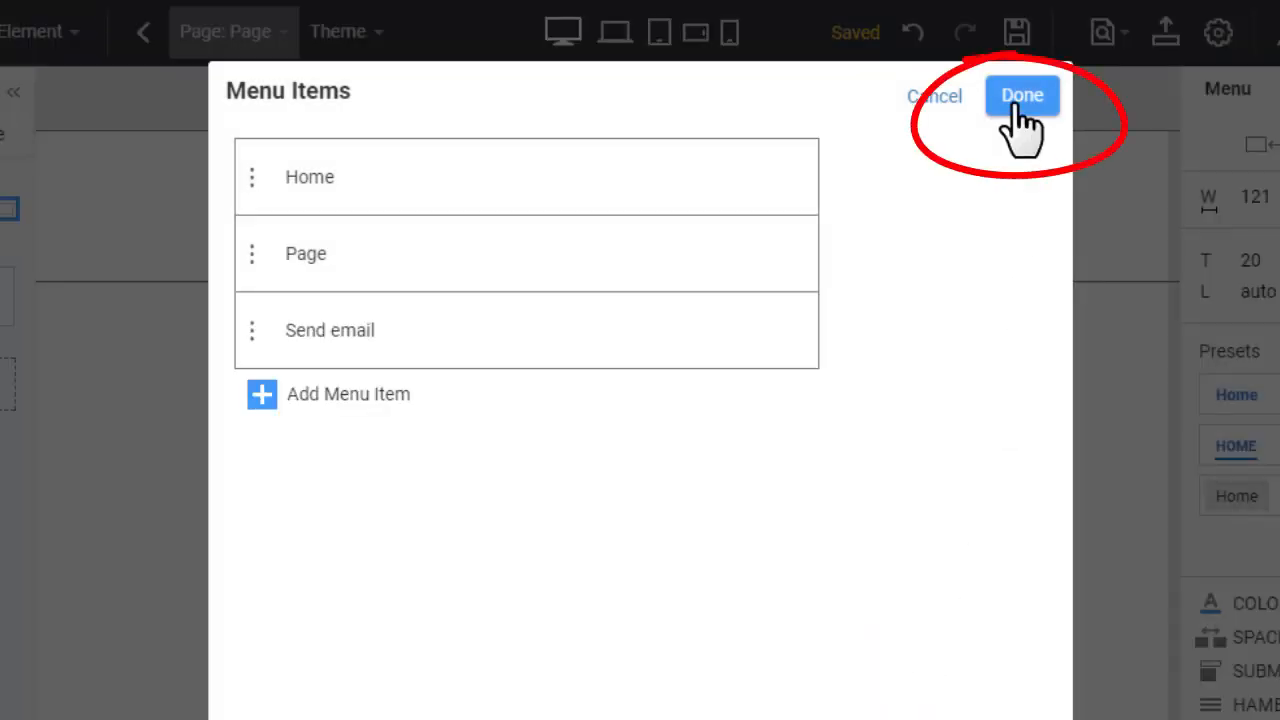
left_click(1022, 95)
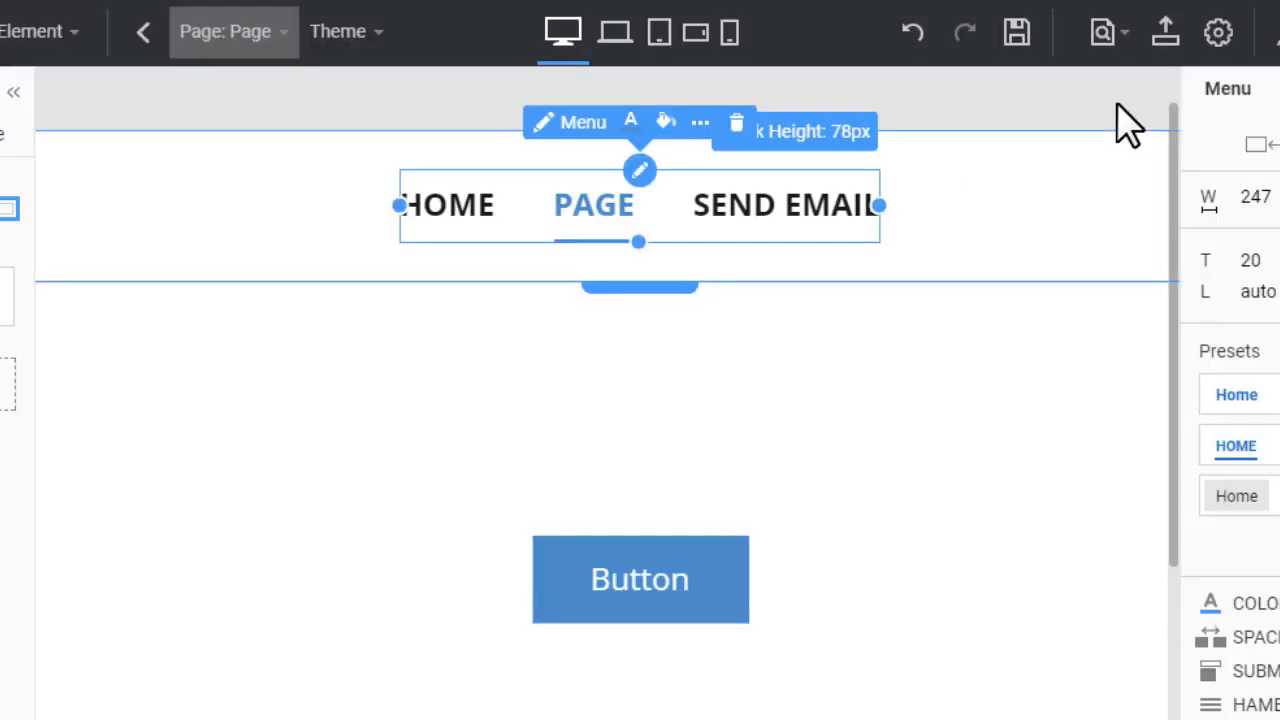
Preview the page in Chrome from the Preview dropdown
left_click(1101, 31)
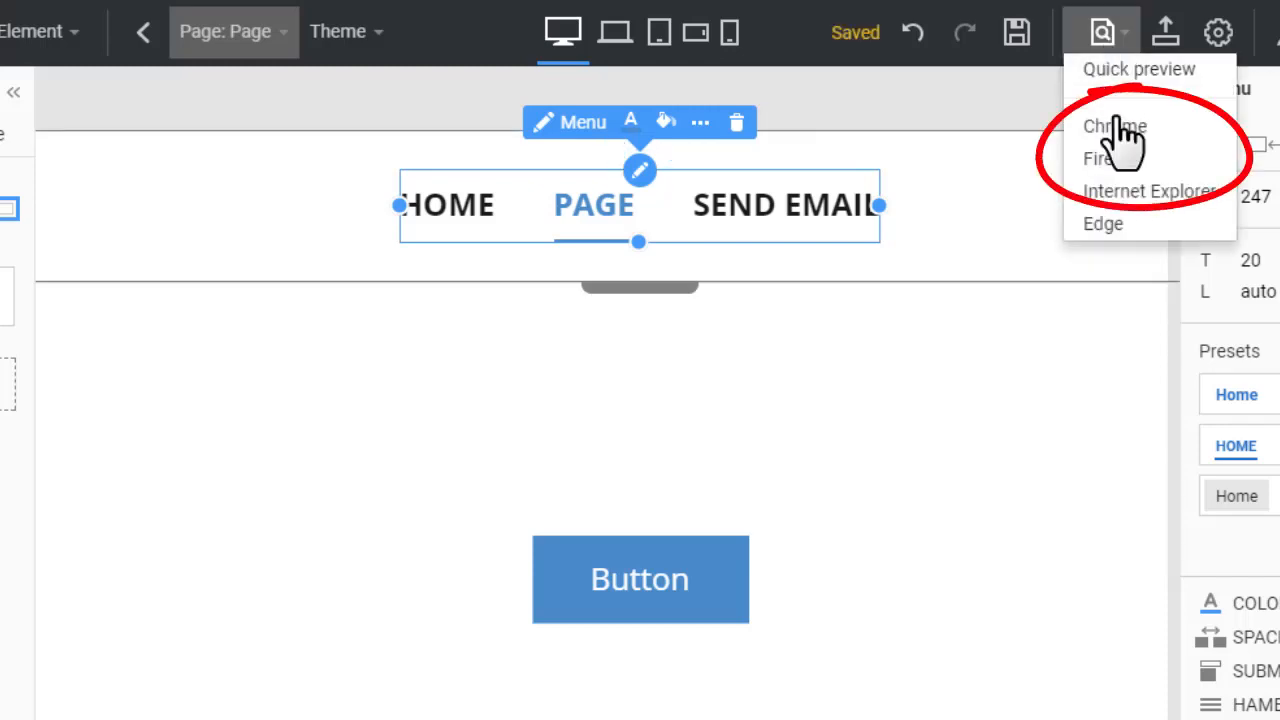
left_click(1114, 125)
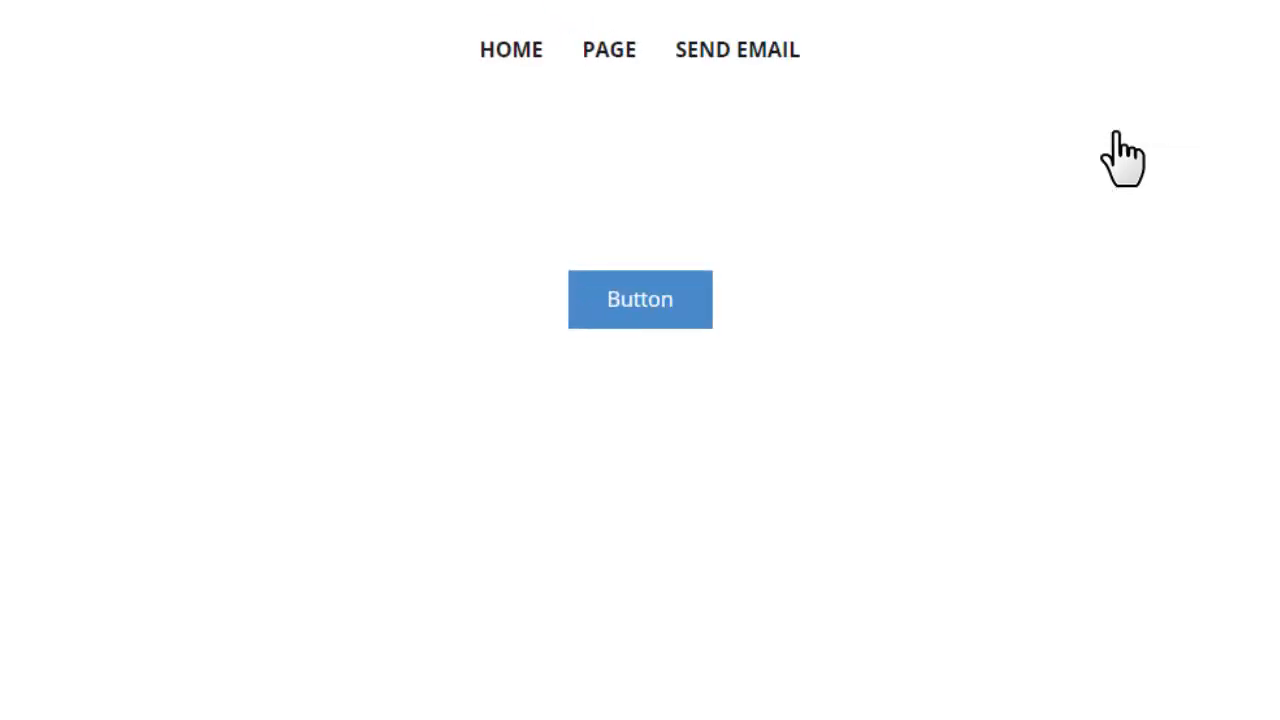